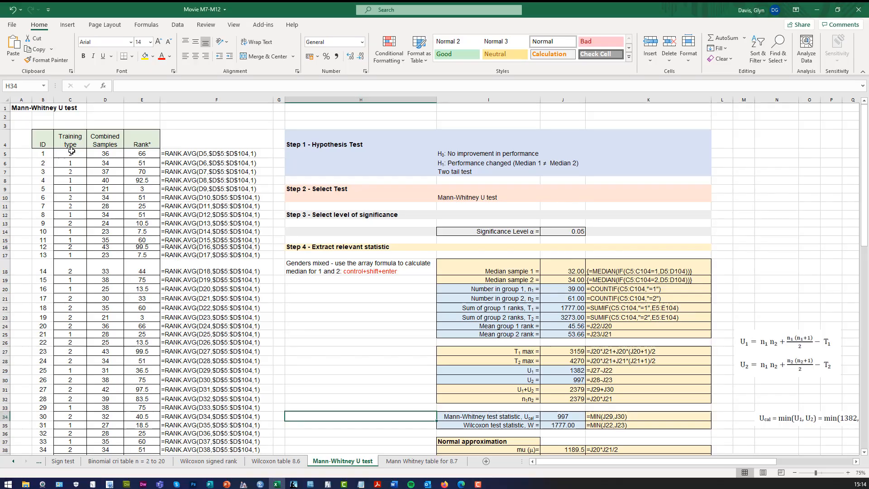
- Review the manual worksheet's hypothesis-test setup: training types, null hypothesis and two-tailed test choice
click(69, 154)
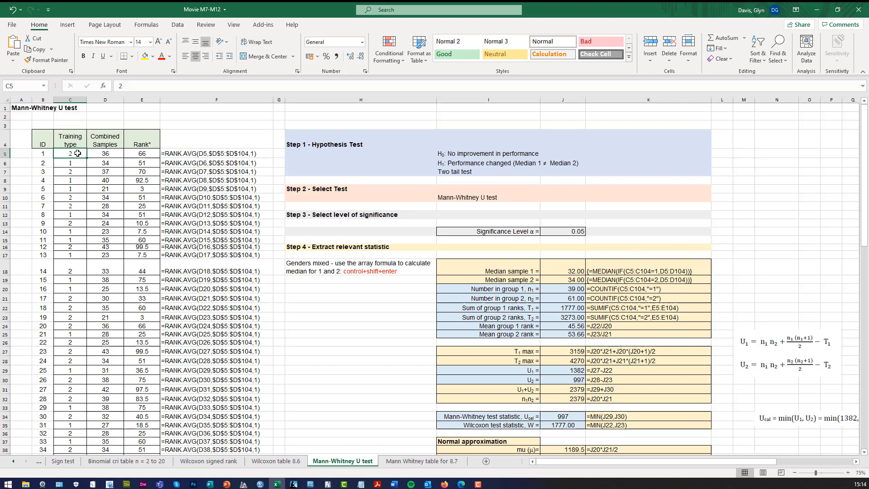
mouse_move(400, 151)
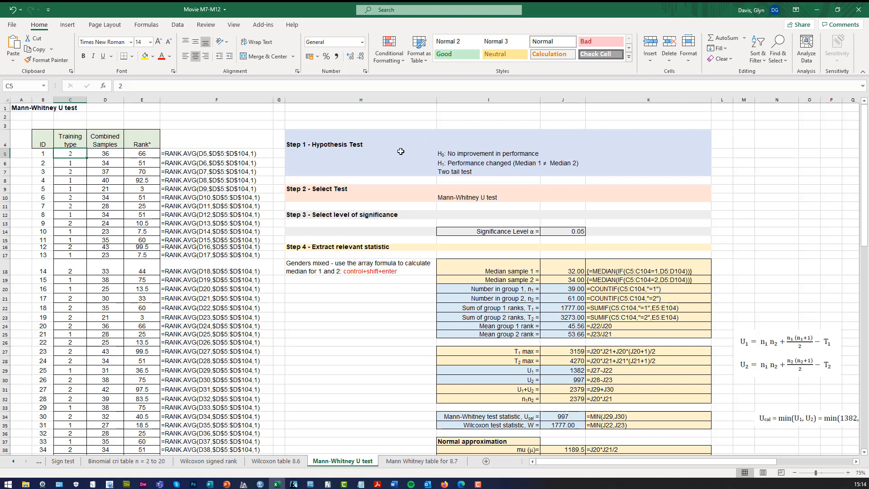
click(360, 138)
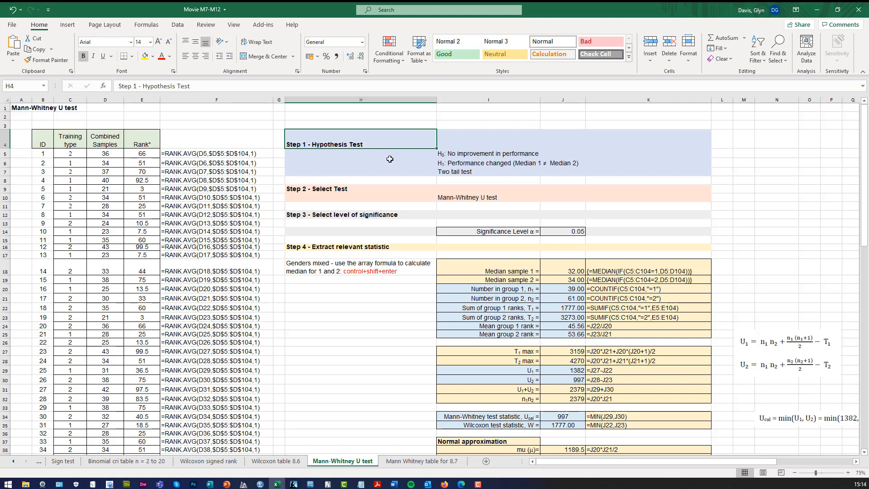
click(488, 154)
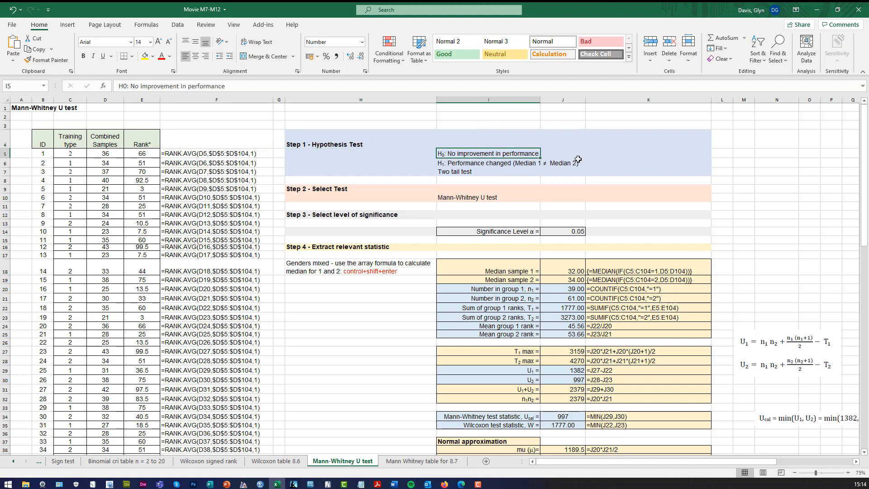
click(487, 171)
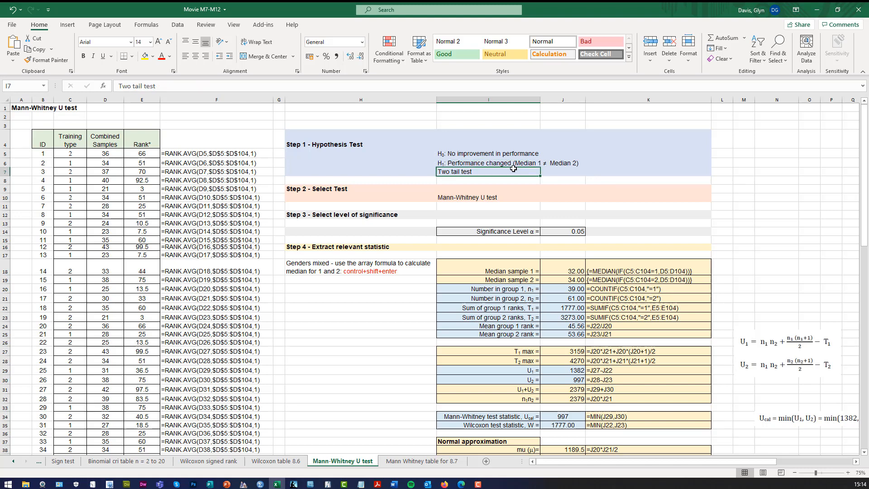
click(647, 162)
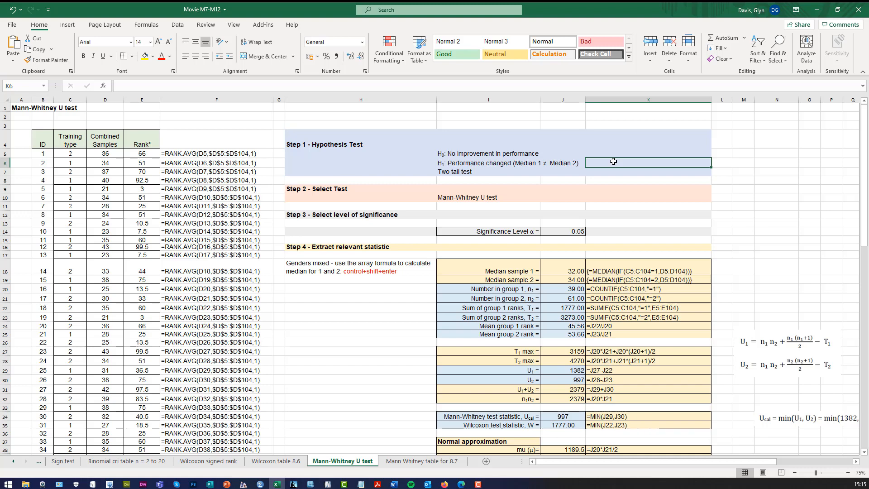
click(488, 171)
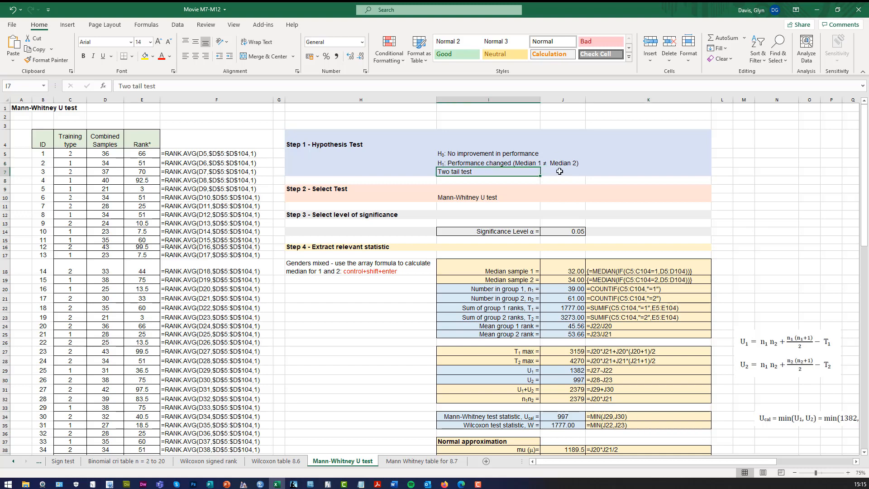
mouse_move(527, 163)
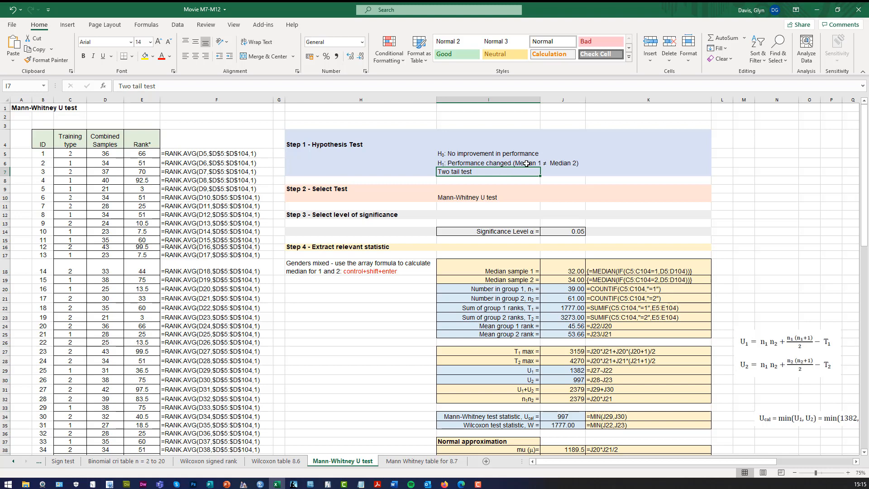
click(647, 162)
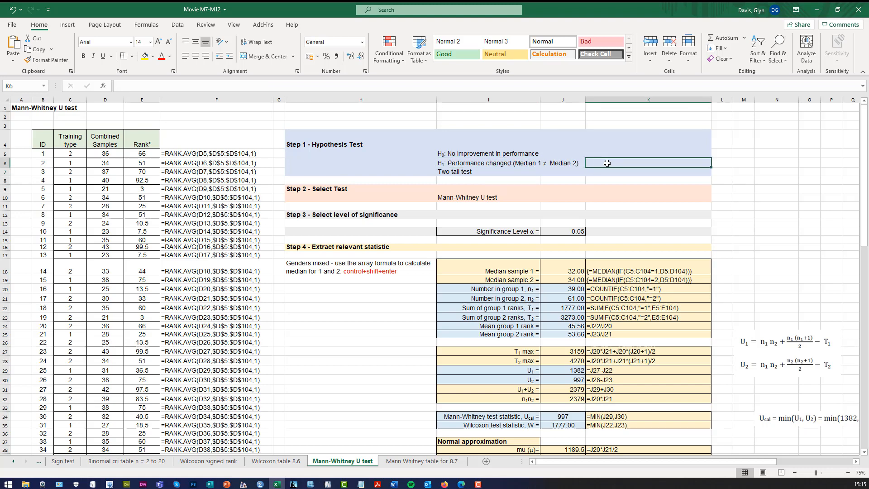
mouse_move(544, 171)
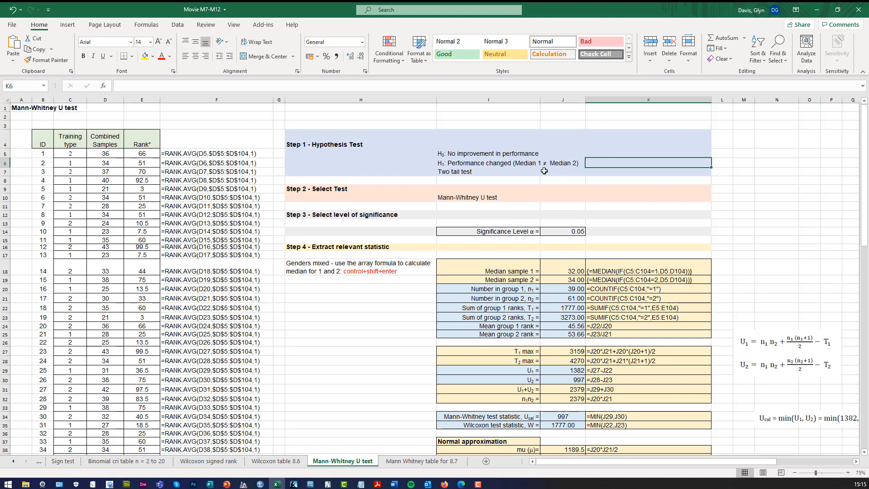
mouse_move(494, 171)
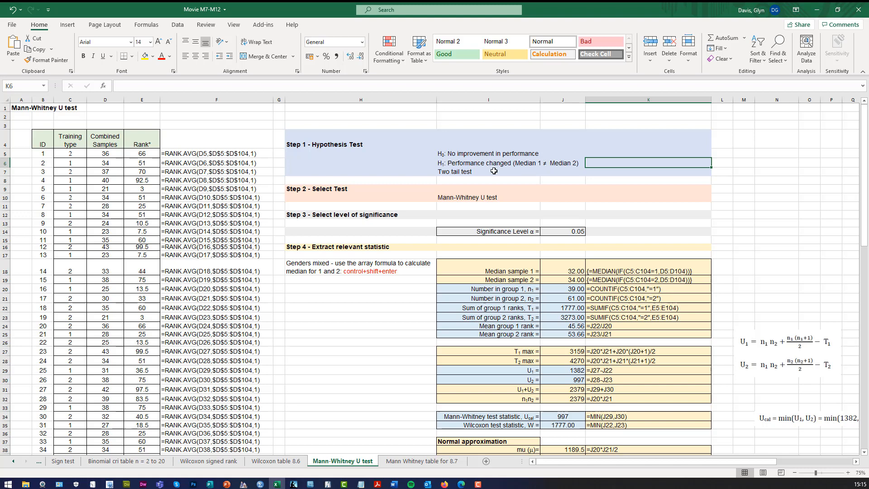
- Review the Mann-Whitney U choice, the 0.05 significance level and the standard-deviation and two-tail p-value formulas
click(488, 197)
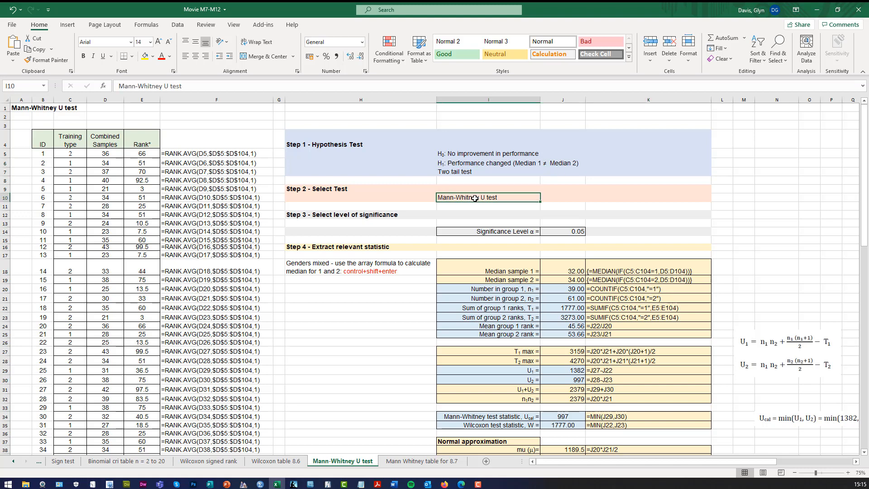
click(562, 231)
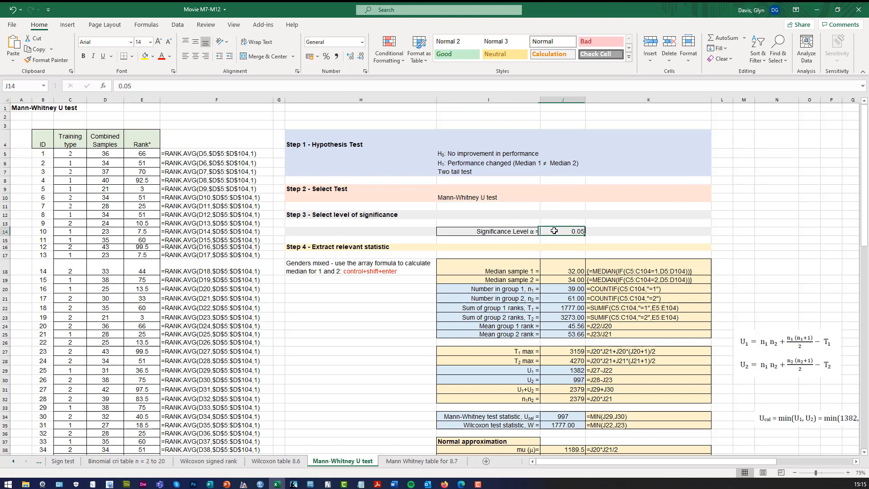
mouse_move(773, 188)
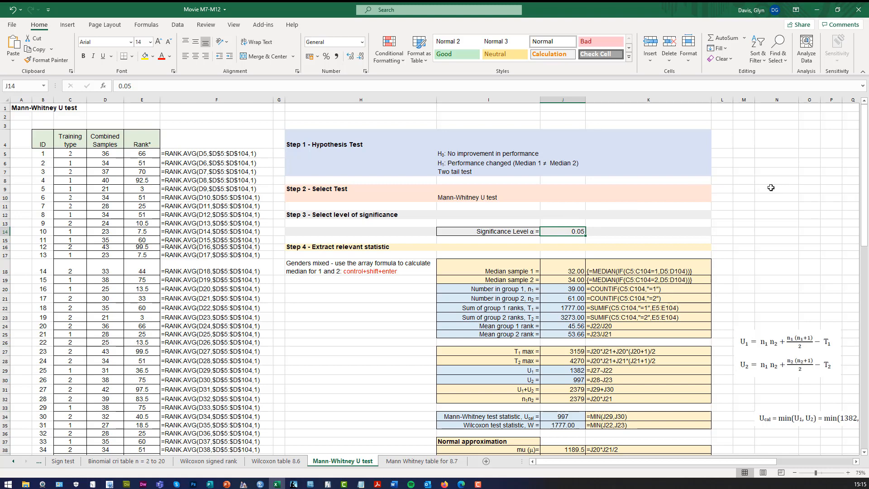
scroll(down, 3)
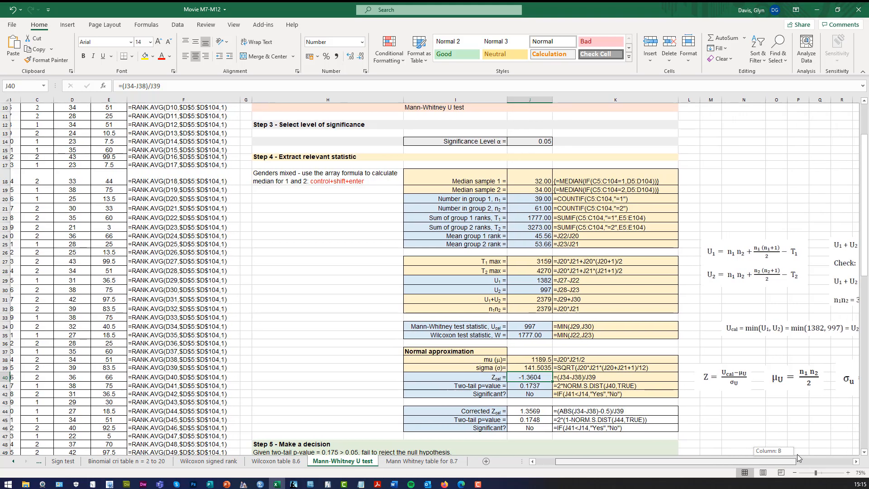
scroll(right, 3)
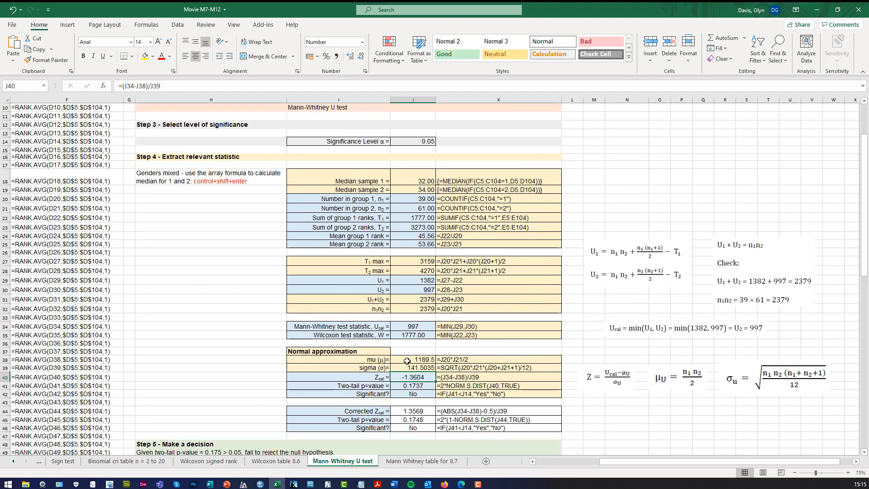
click(413, 359)
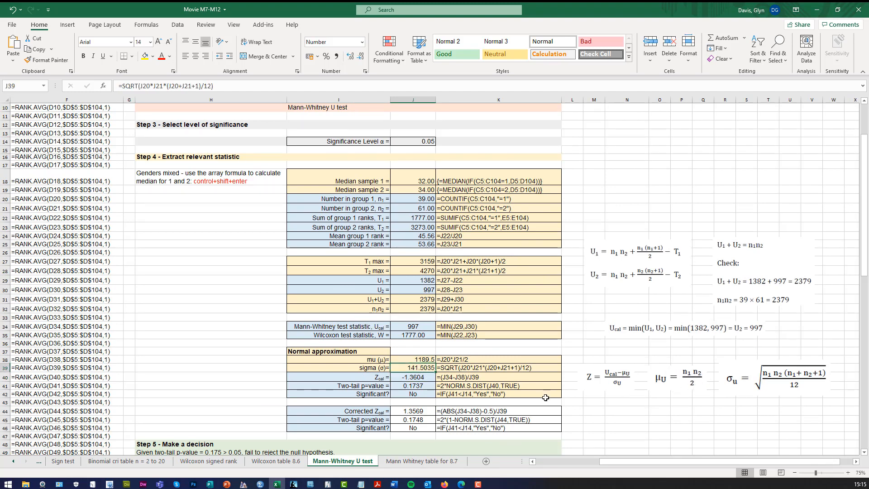
mouse_move(804, 365)
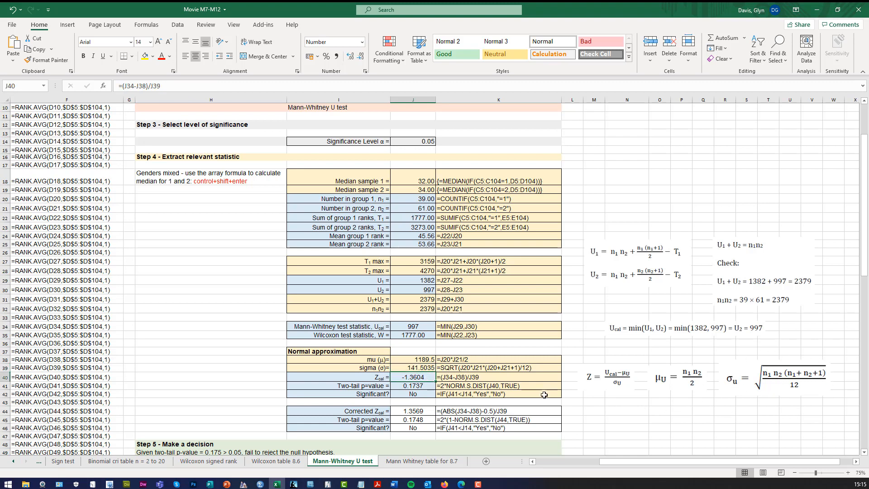
mouse_move(423, 328)
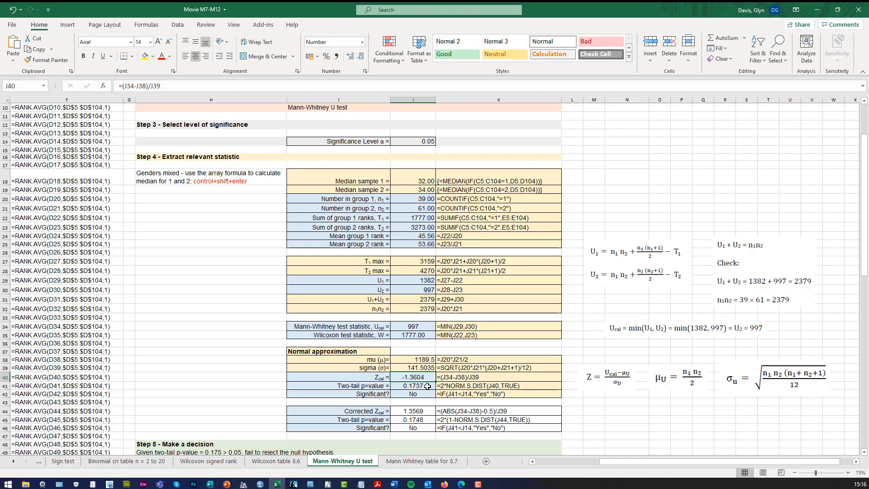
click(413, 386)
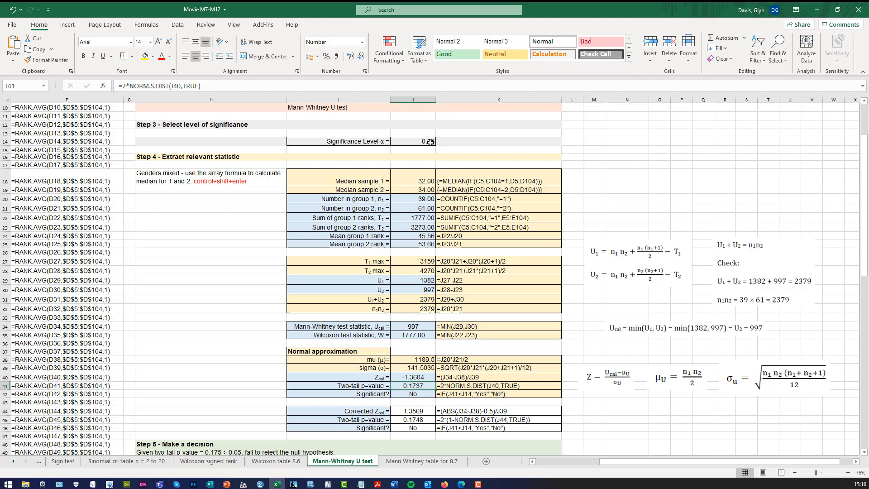
- Launch the Two-Independent-Samples Tests legacy dialog from Analyze > Nonparametric Tests
scroll(up, 3)
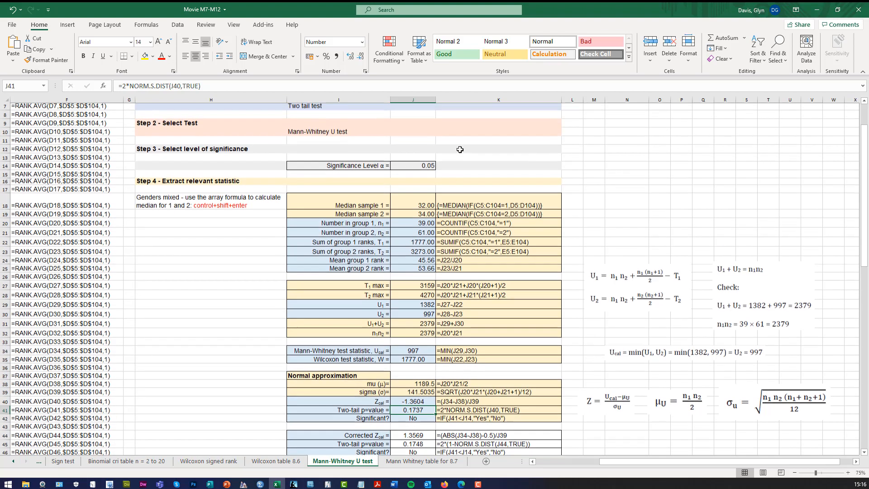
scroll(up, 3)
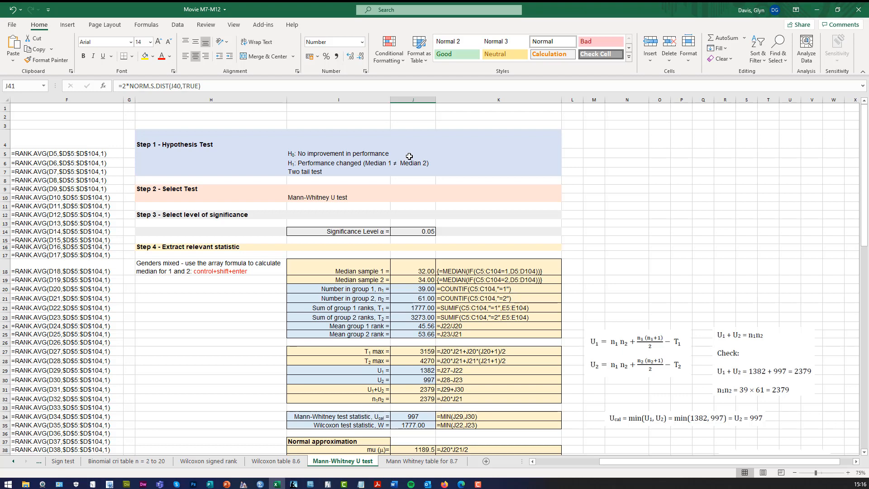
mouse_move(568, 164)
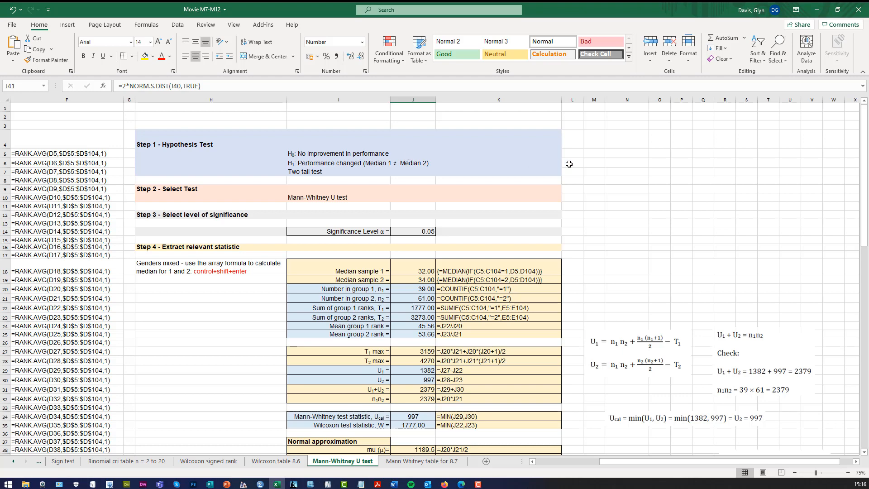
scroll(down, 3)
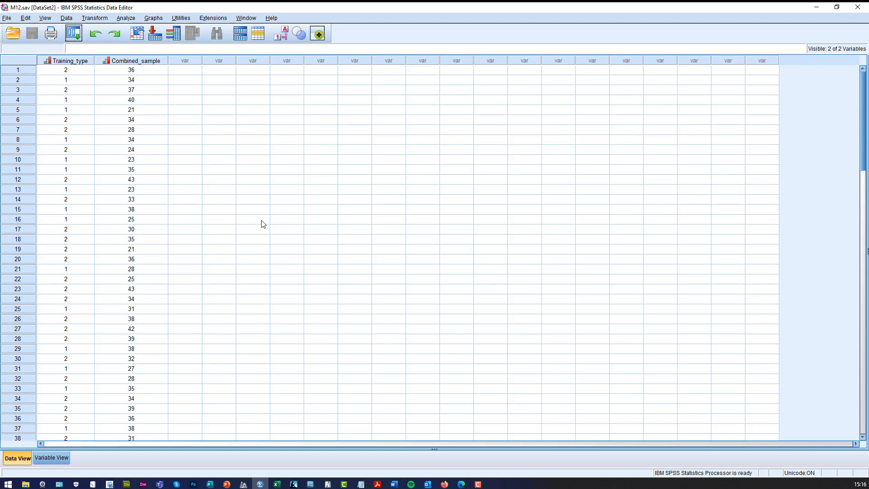
mouse_move(87, 72)
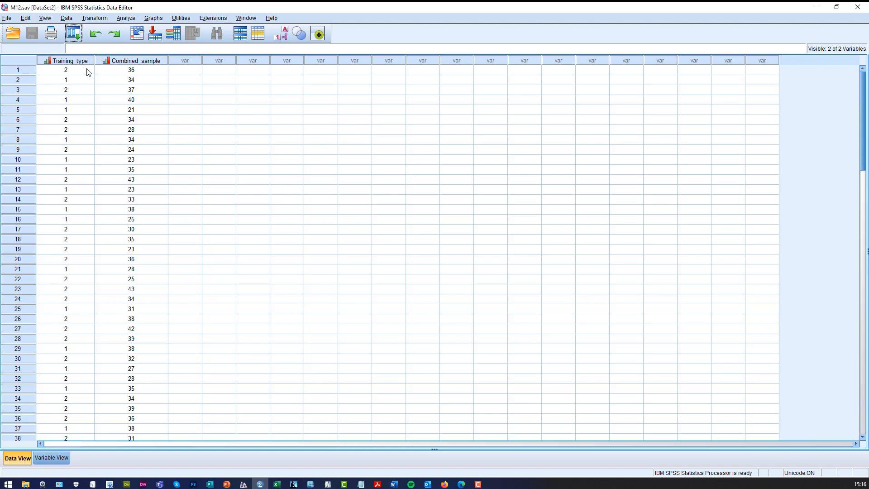
mouse_move(68, 61)
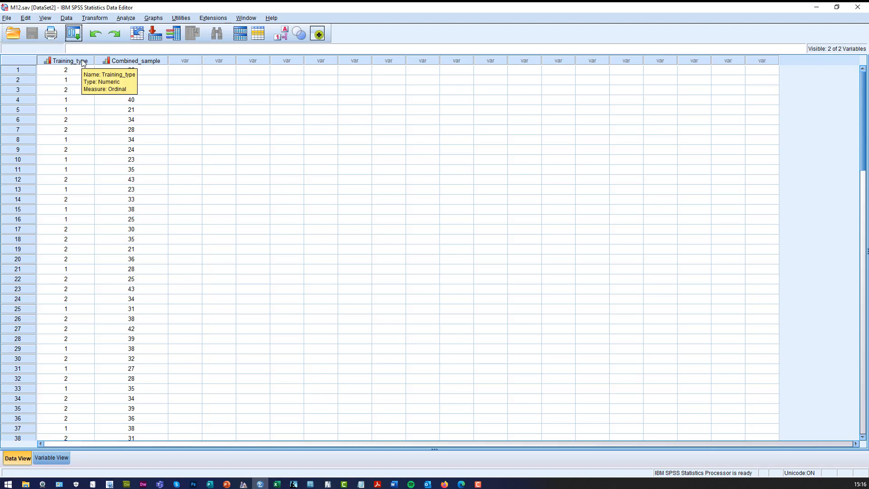
click(65, 80)
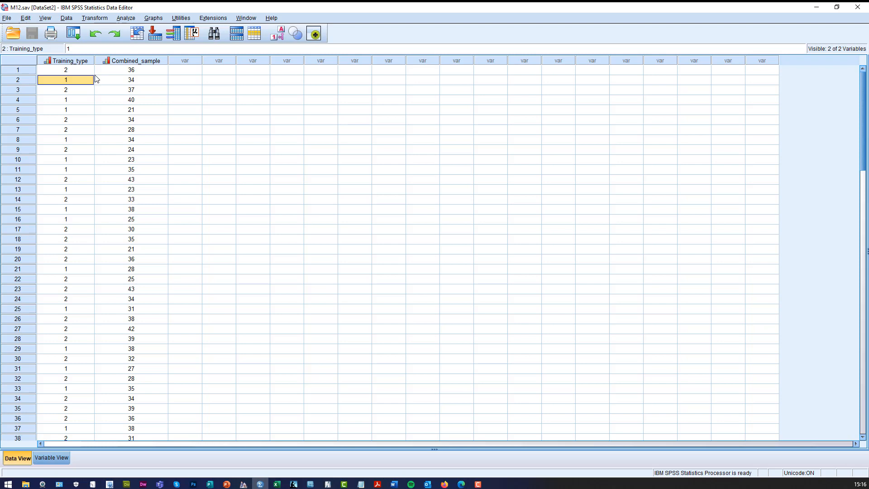
click(131, 80)
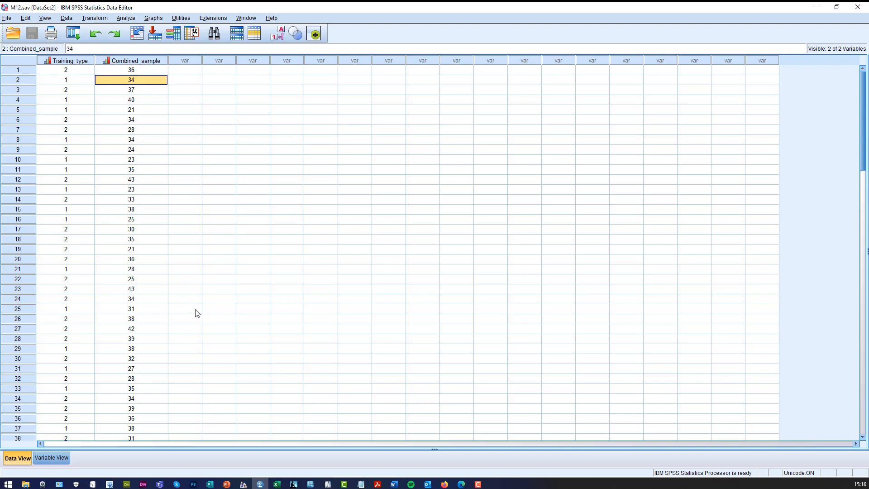
scroll(down, 3)
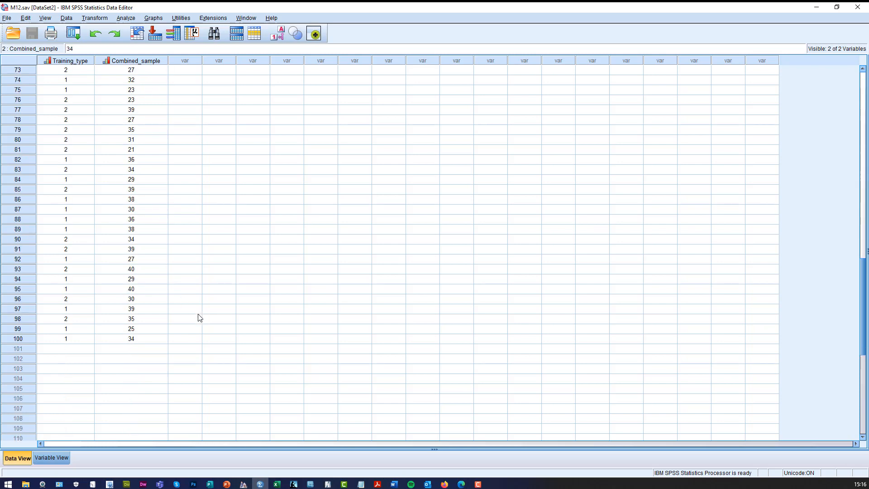
scroll(up, 3)
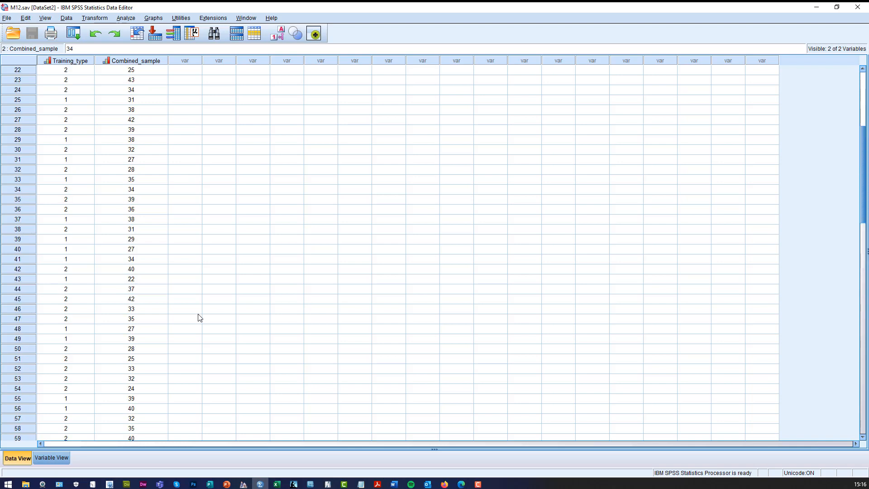
scroll(up, 3)
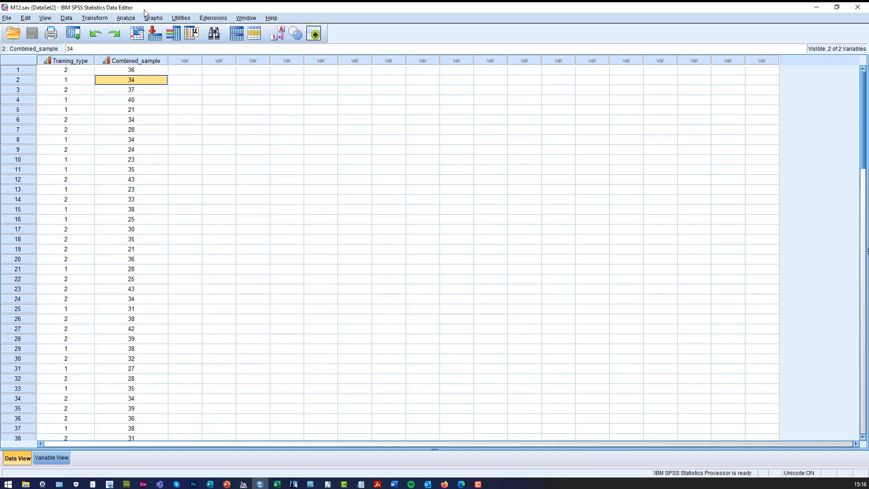
click(126, 18)
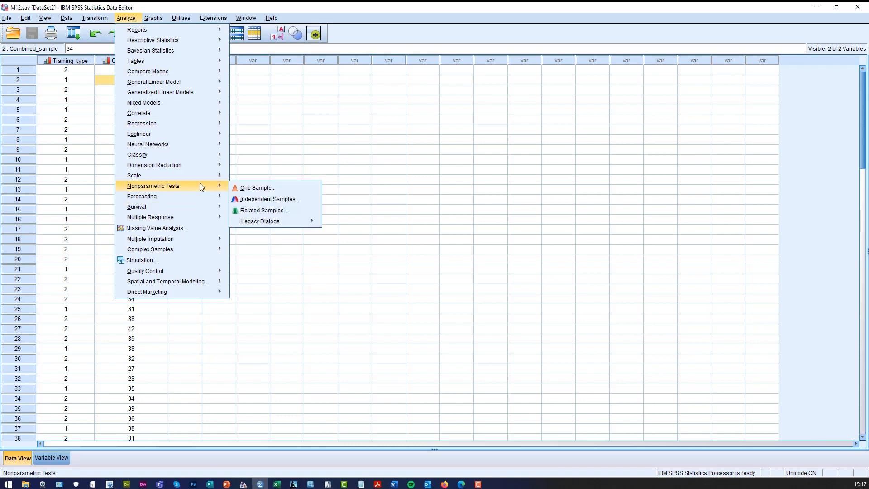
mouse_move(205, 186)
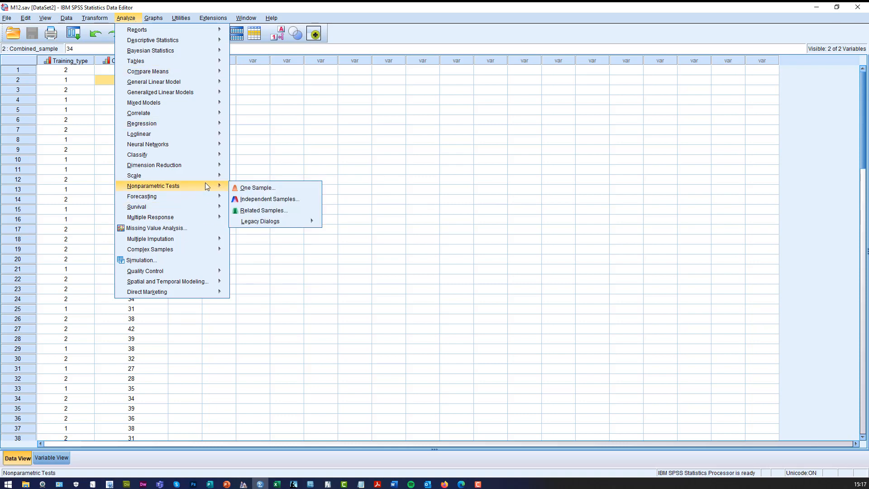
mouse_move(270, 199)
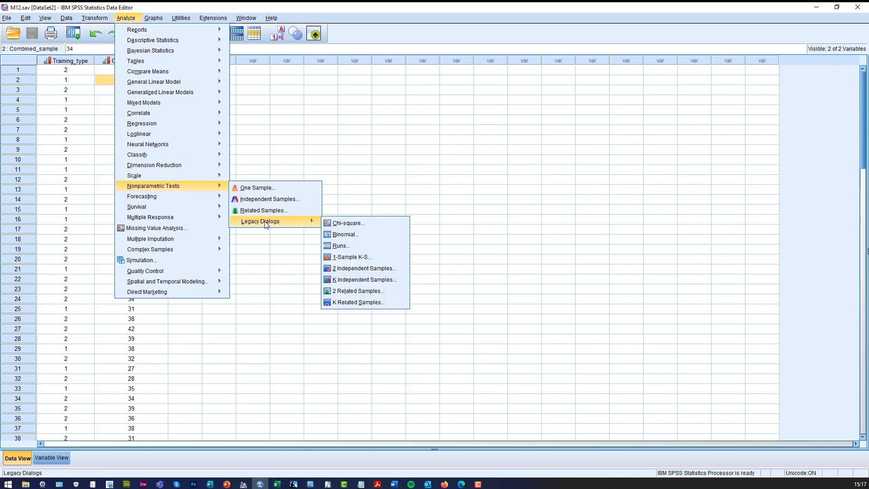
mouse_move(351, 256)
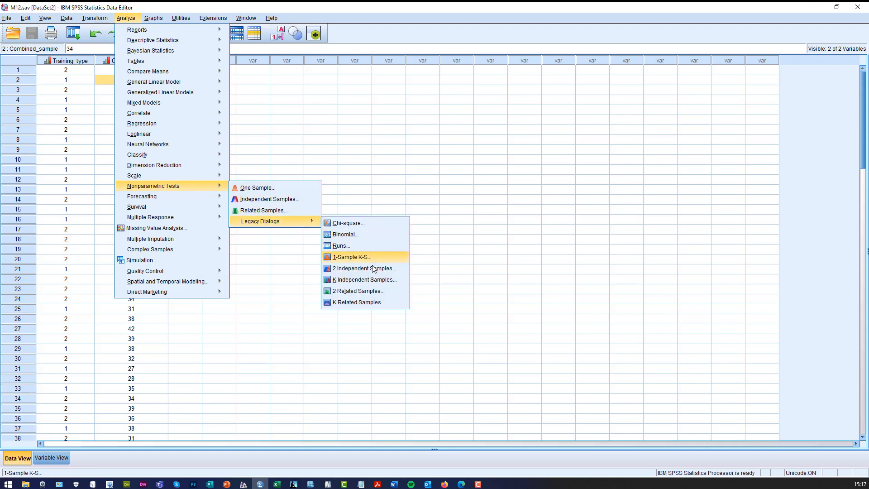
click(363, 268)
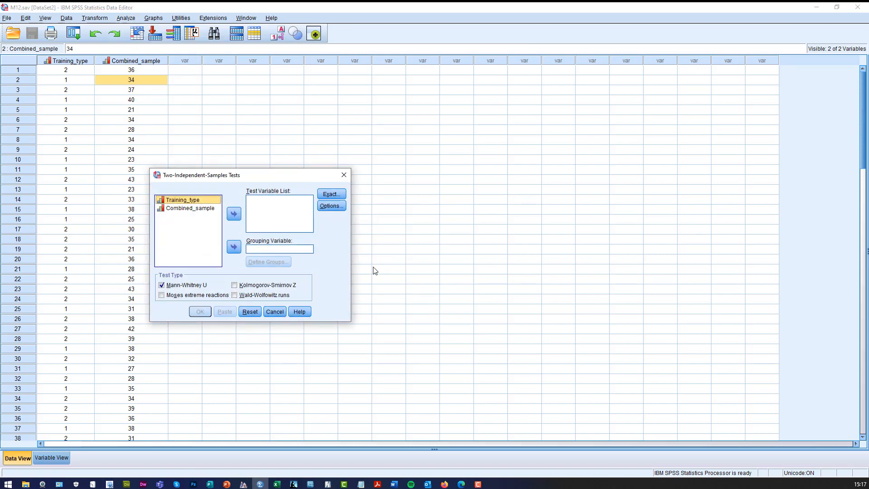
mouse_move(256, 264)
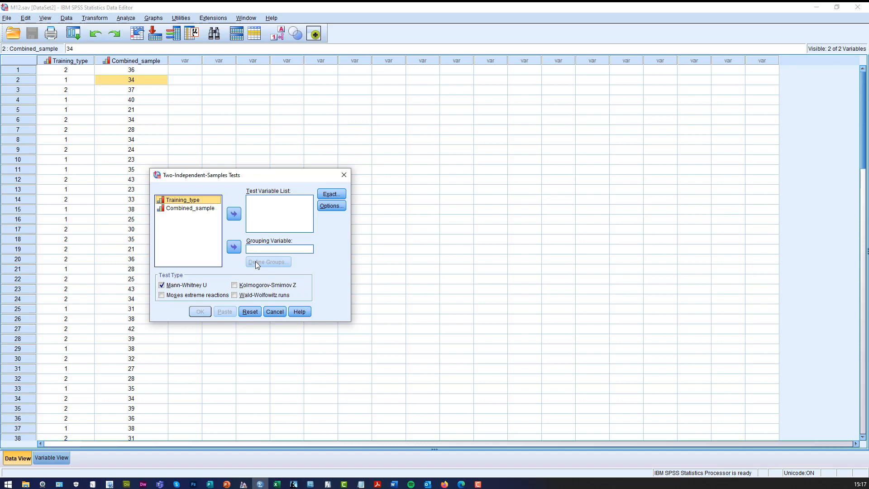
mouse_move(234, 248)
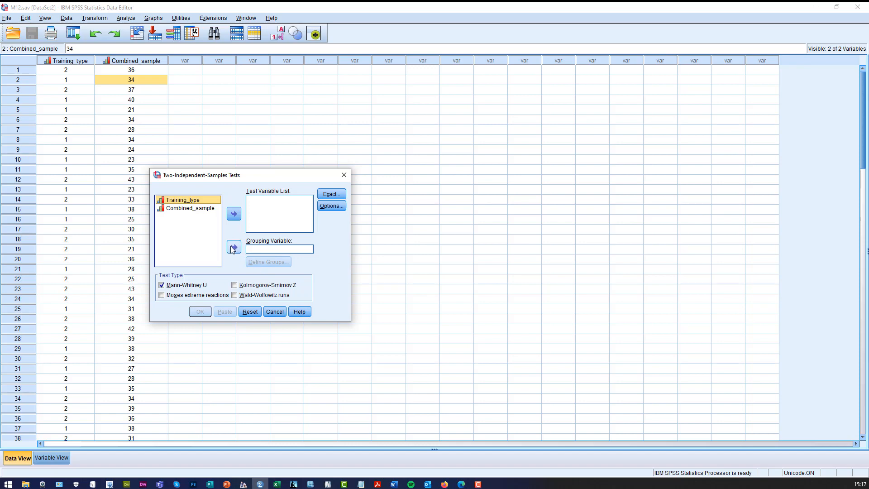
- Make Training_type the grouping variable with groups defined as 1 and 2
click(233, 246)
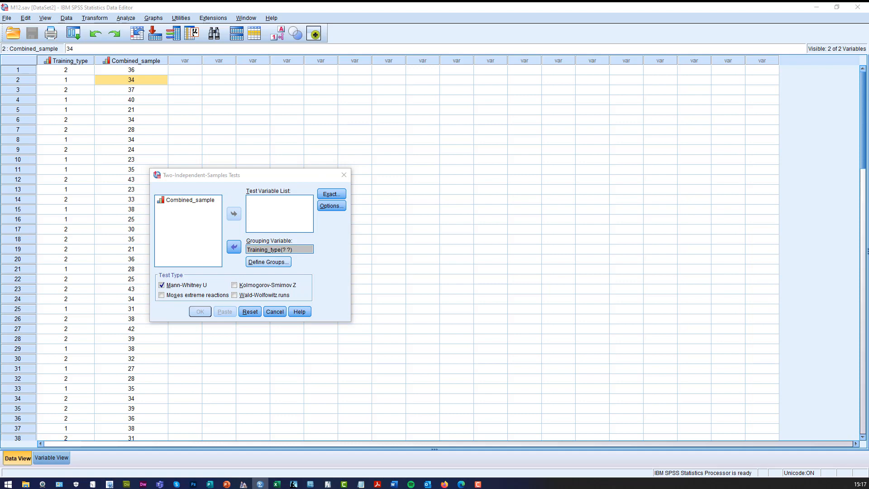
click(267, 261)
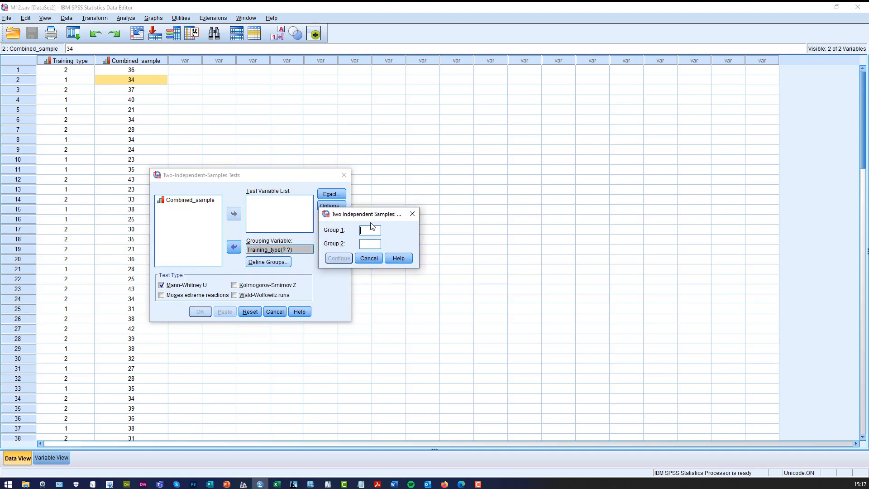
text(2)
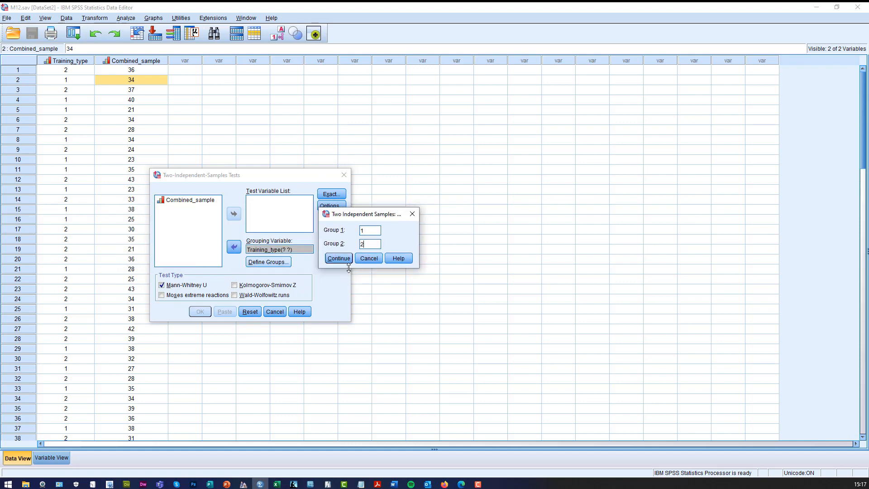
click(338, 258)
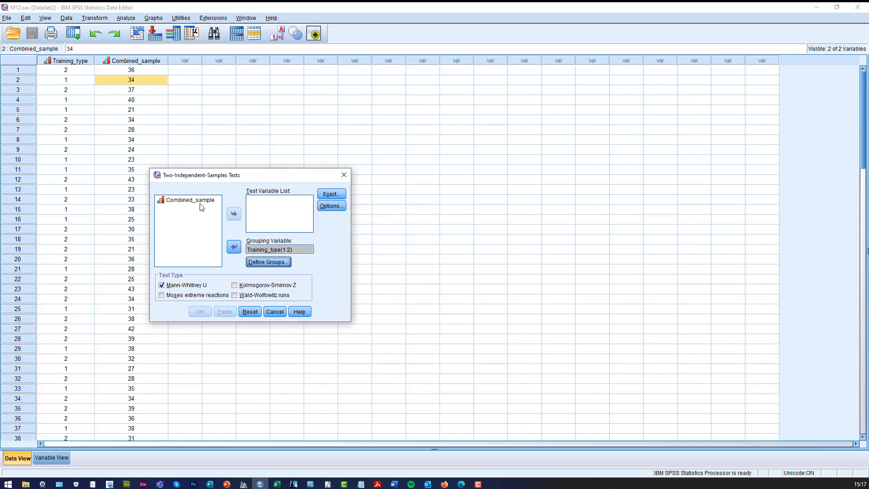
- Make Combined_sample the test variable and request exact significance for the Mann-Whitney test
click(189, 199)
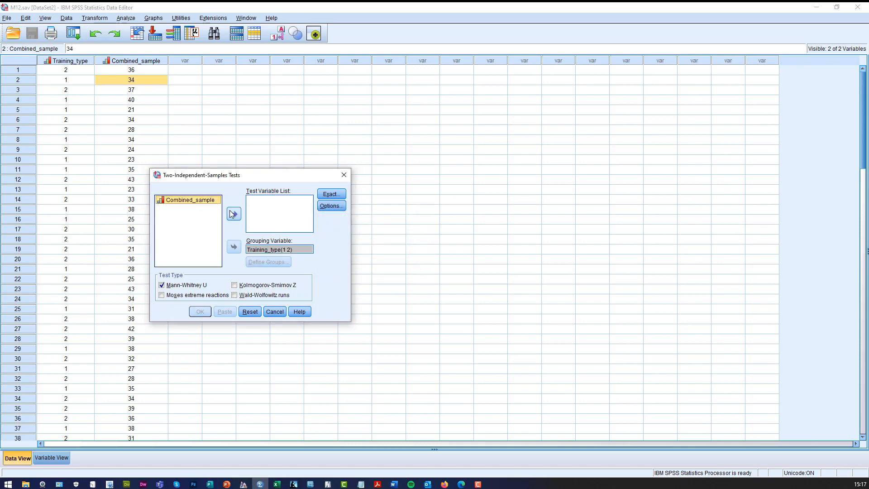
click(233, 213)
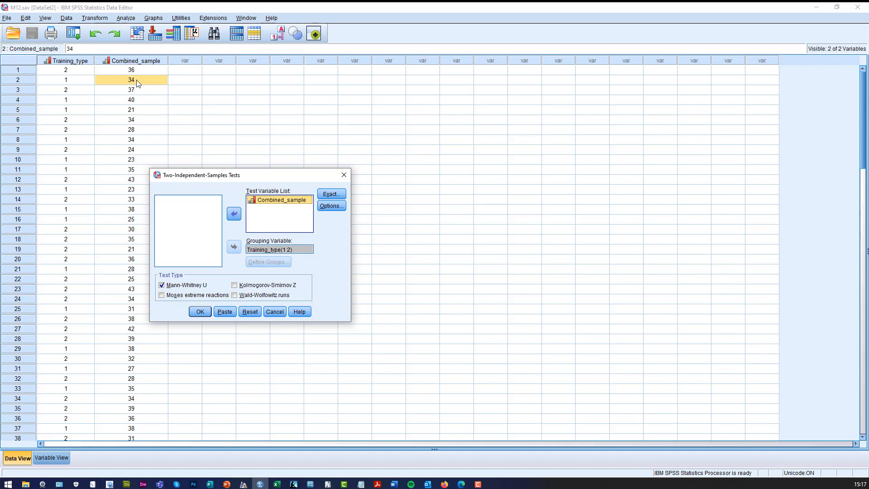
mouse_move(320, 249)
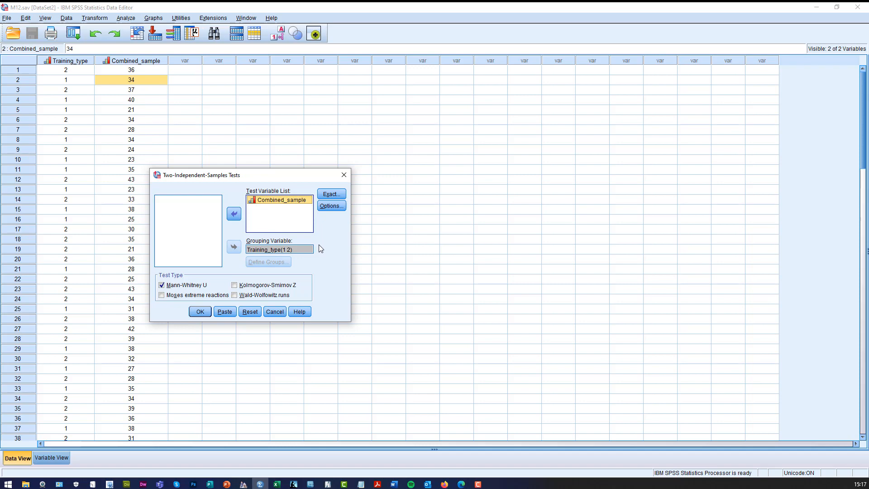
click(331, 193)
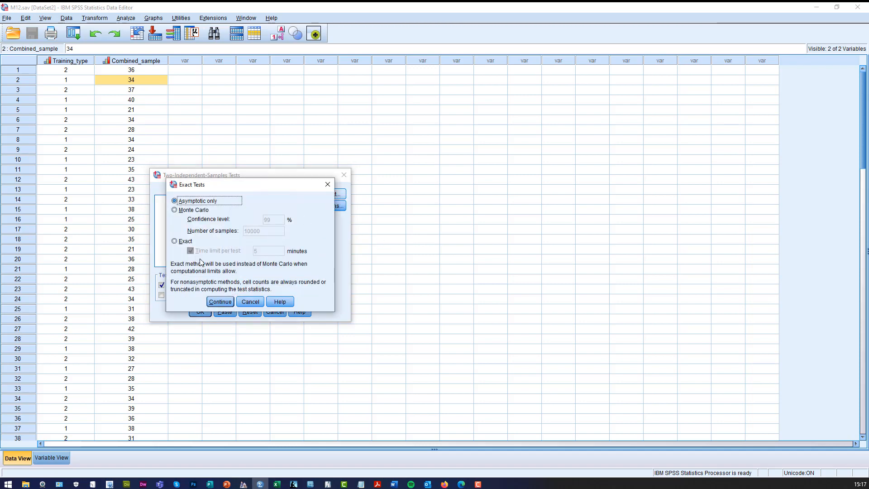
click(175, 241)
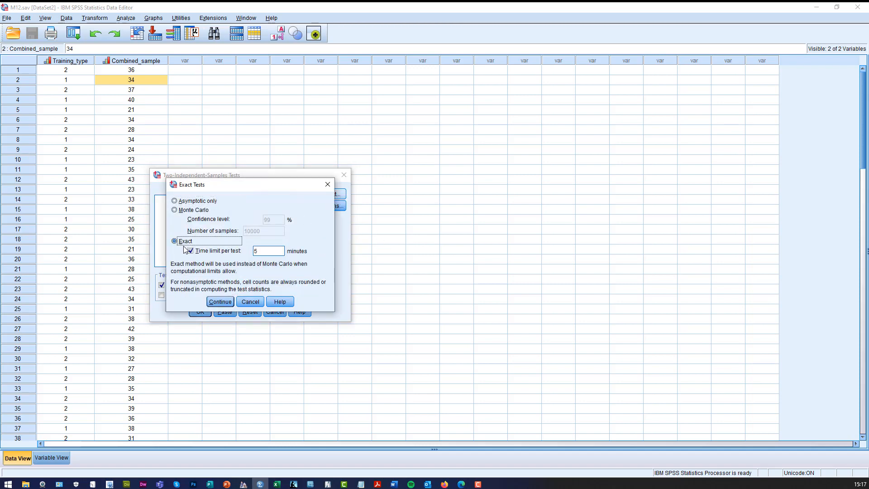
click(219, 301)
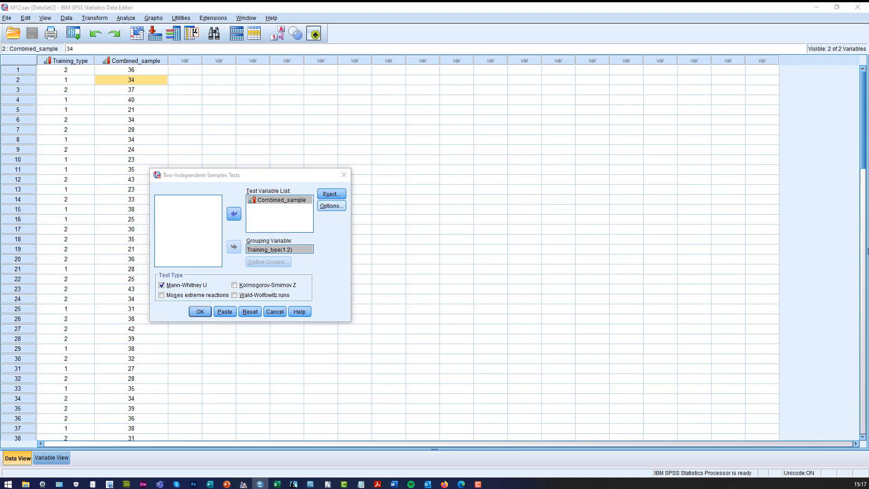
- Request Descriptive and Quartiles statistics in the test's Options
click(331, 206)
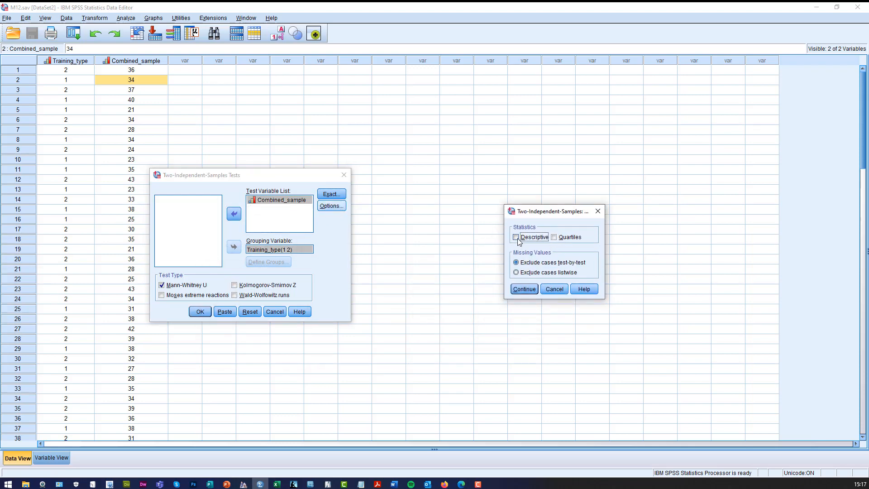
click(553, 236)
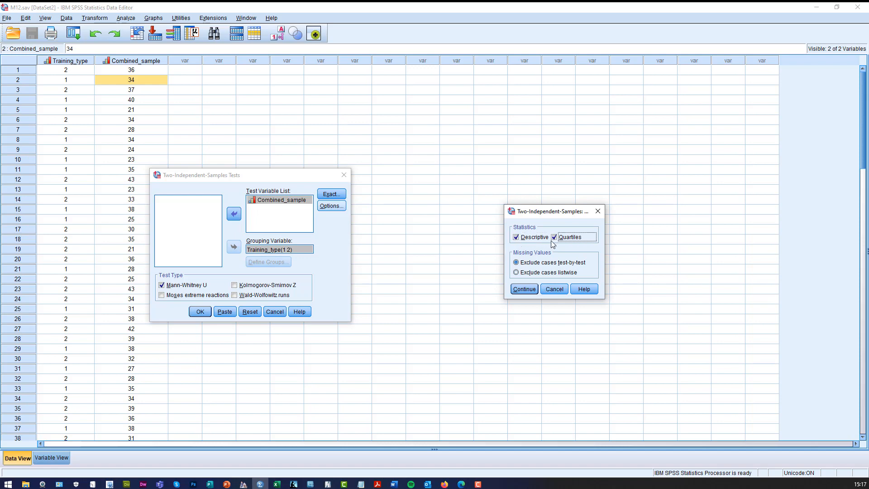
click(522, 289)
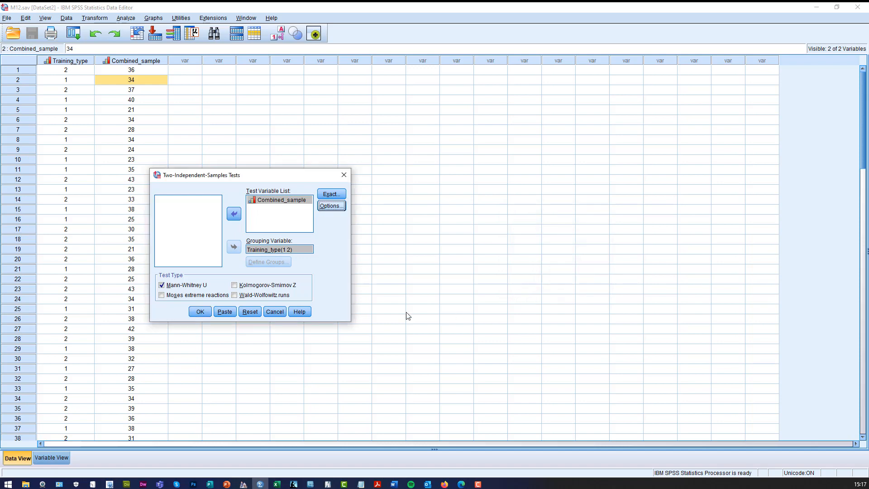
mouse_move(194, 286)
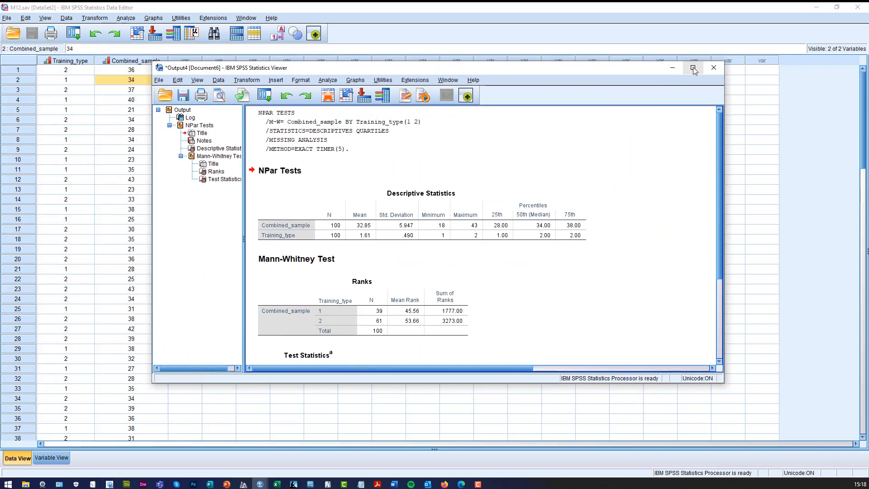
mouse_move(692, 68)
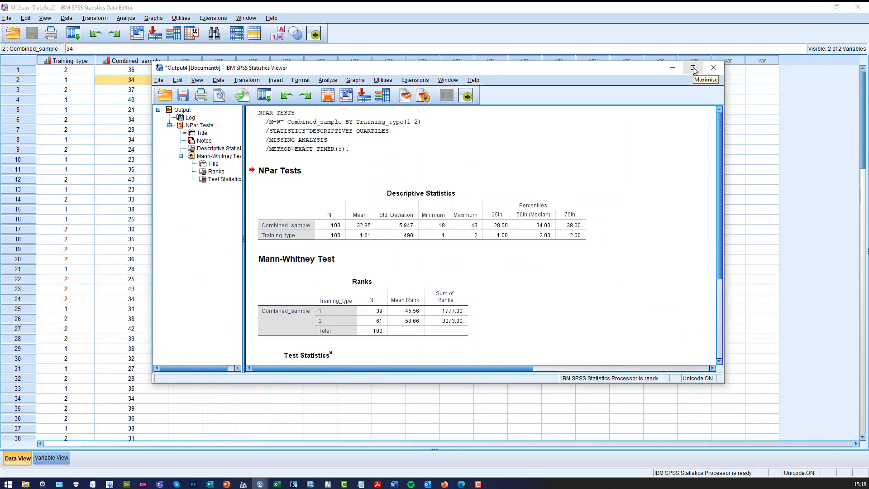
- Maximise the Statistics Viewer to show the full Mann-Whitney output (U = 997, Z = -1.363, sig .174)
click(694, 68)
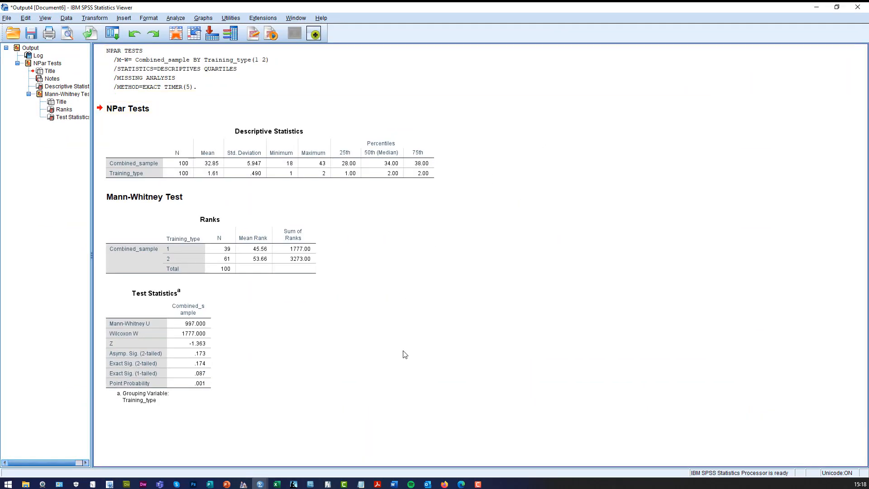
mouse_move(211, 286)
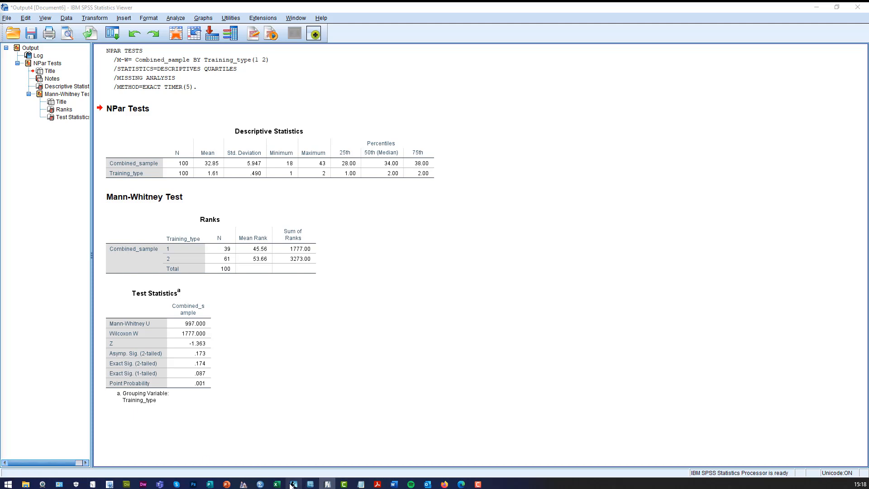
- Paste the SPSS Test Statistics table as a picture near column M beside the manual calculation in Excel
click(293, 483)
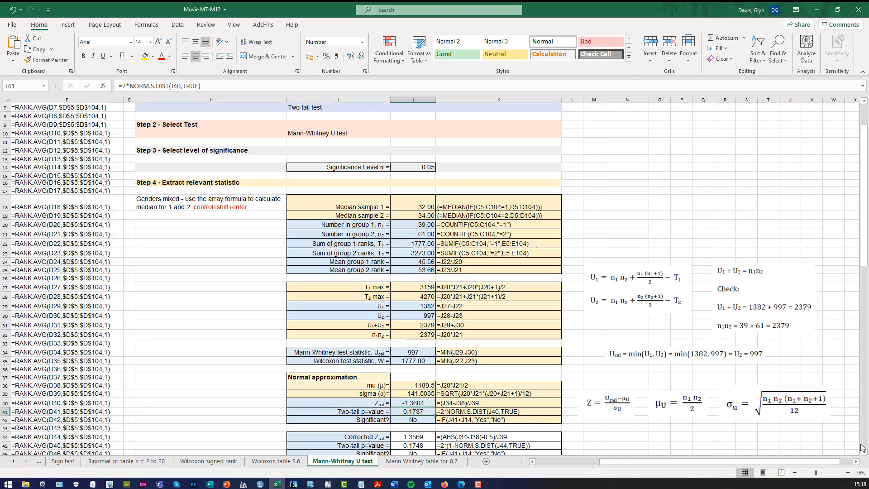
scroll(down, 3)
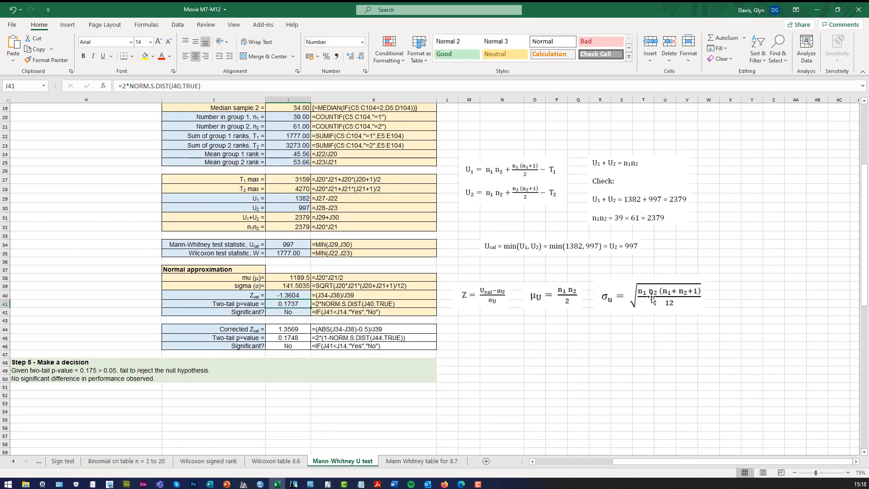
right_click(708, 161)
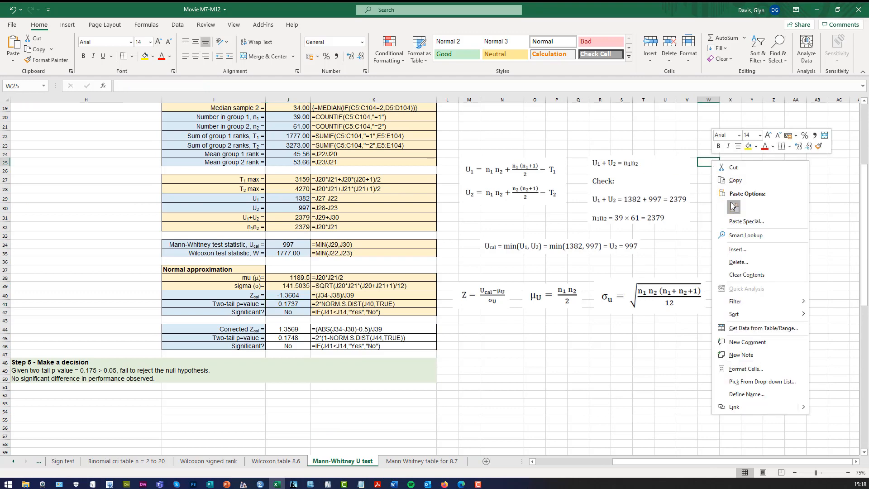
click(731, 206)
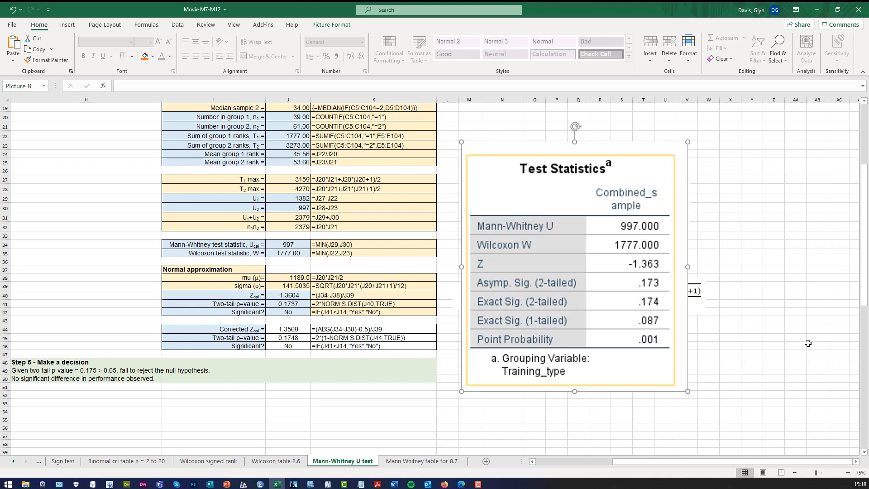
click(817, 346)
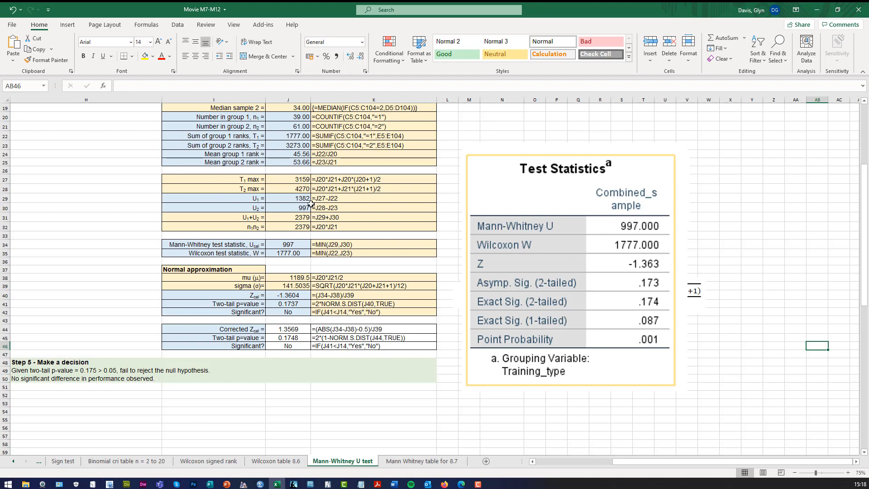
click(288, 208)
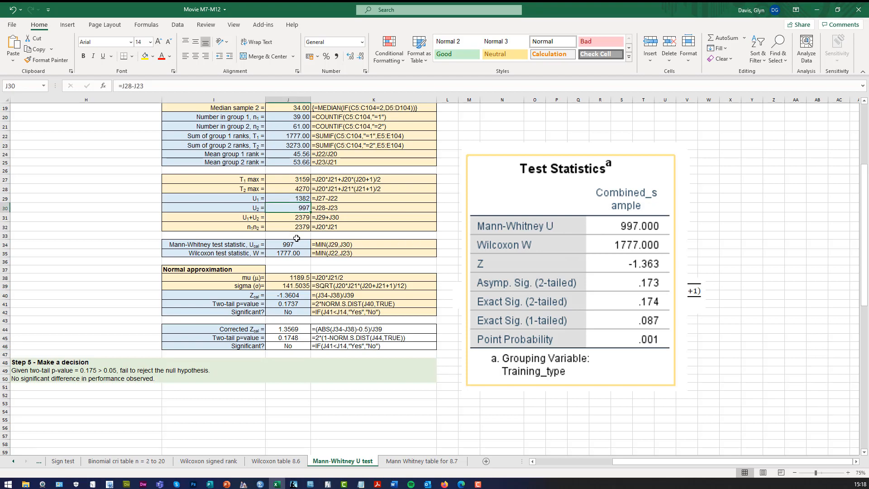
click(287, 244)
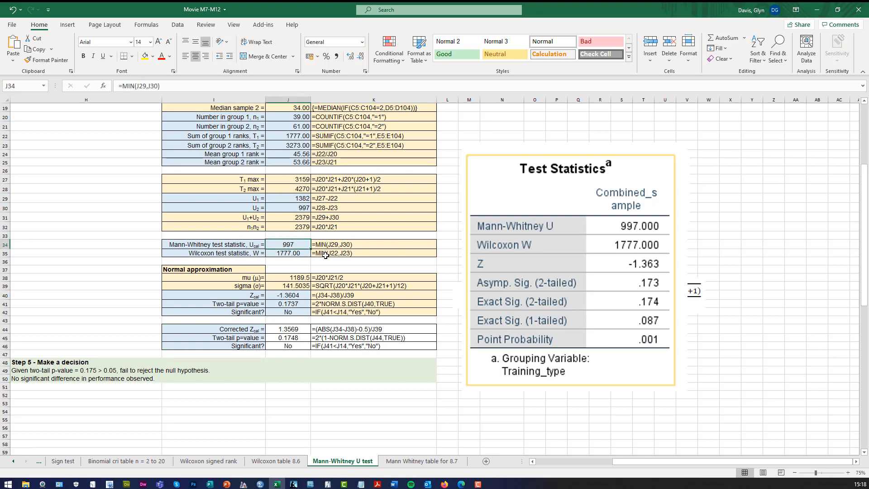
mouse_move(429, 261)
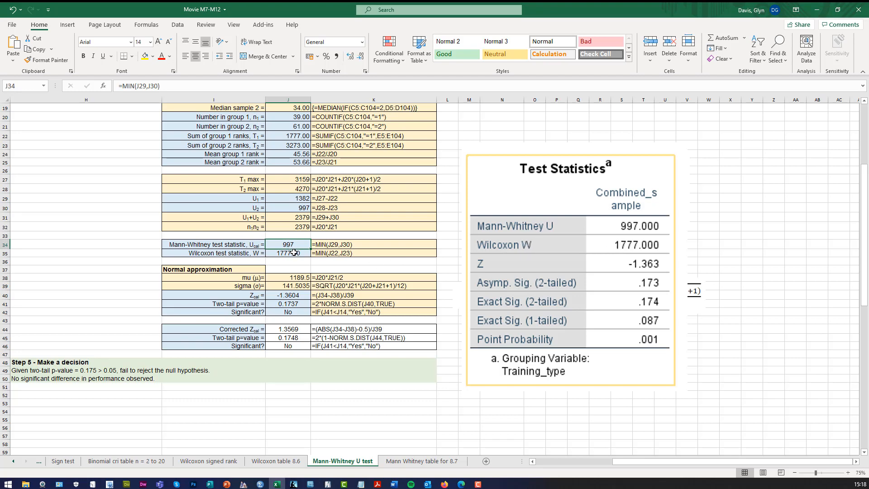
click(288, 254)
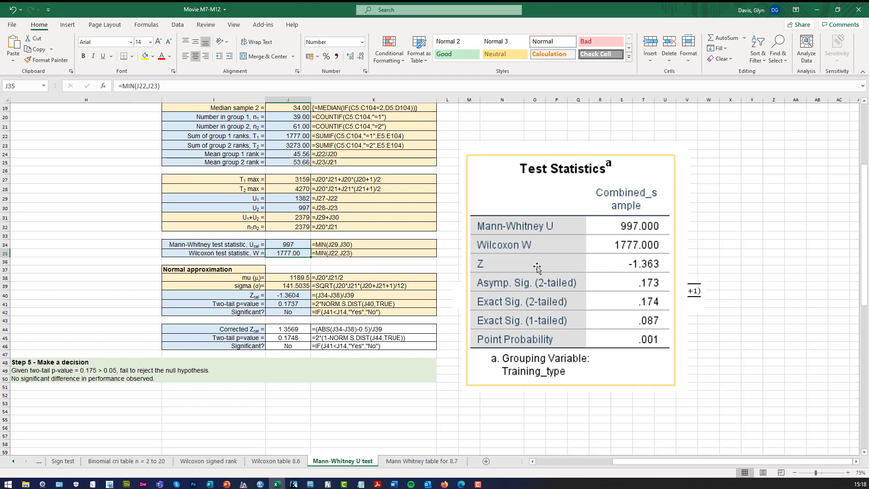
mouse_move(653, 269)
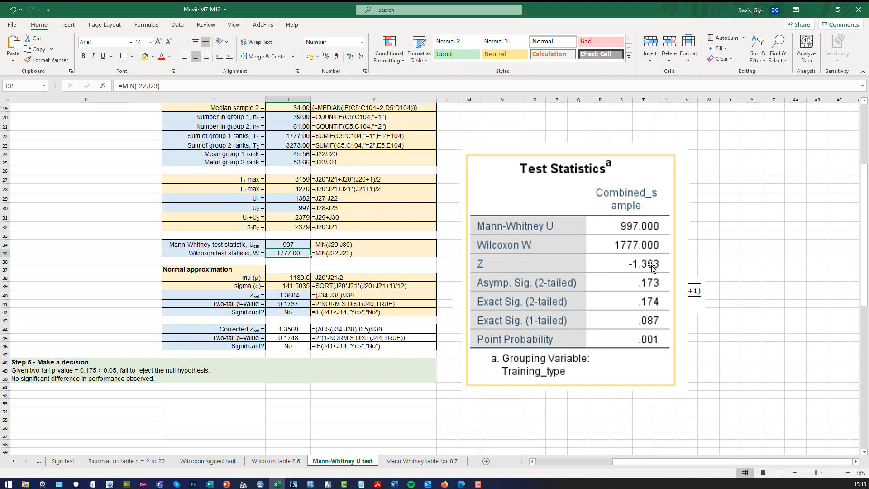
click(288, 295)
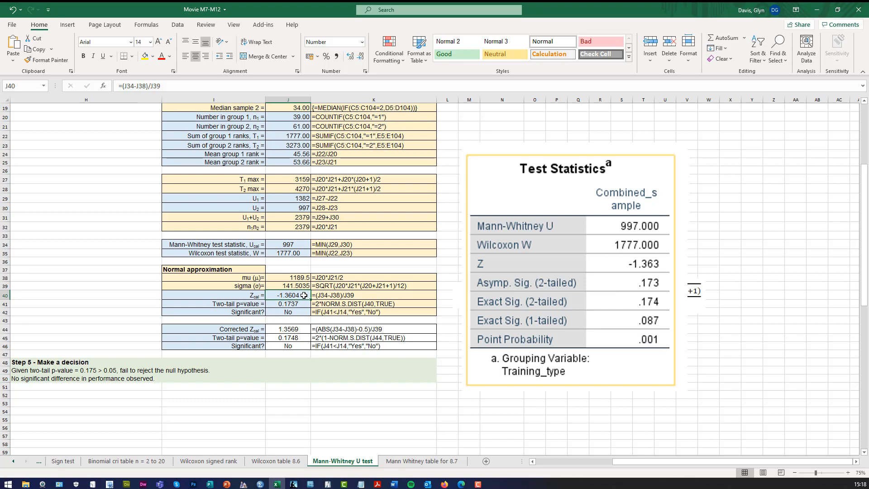
mouse_move(596, 263)
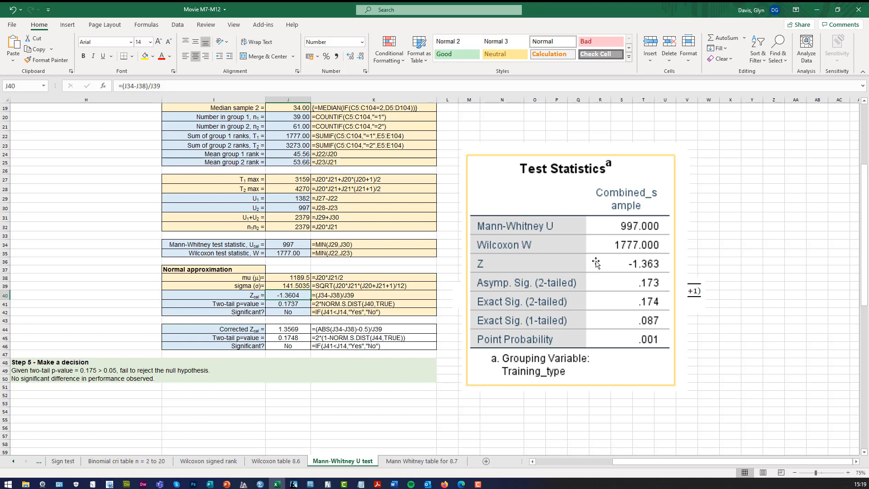
click(288, 285)
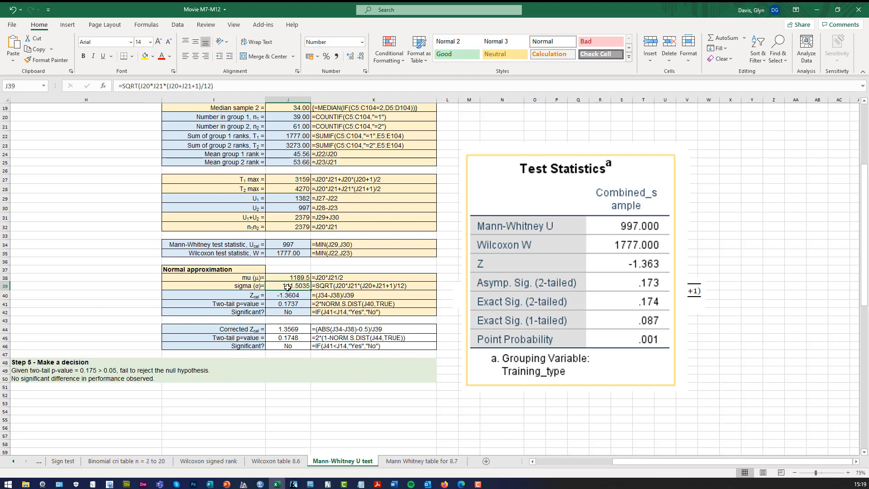
click(288, 303)
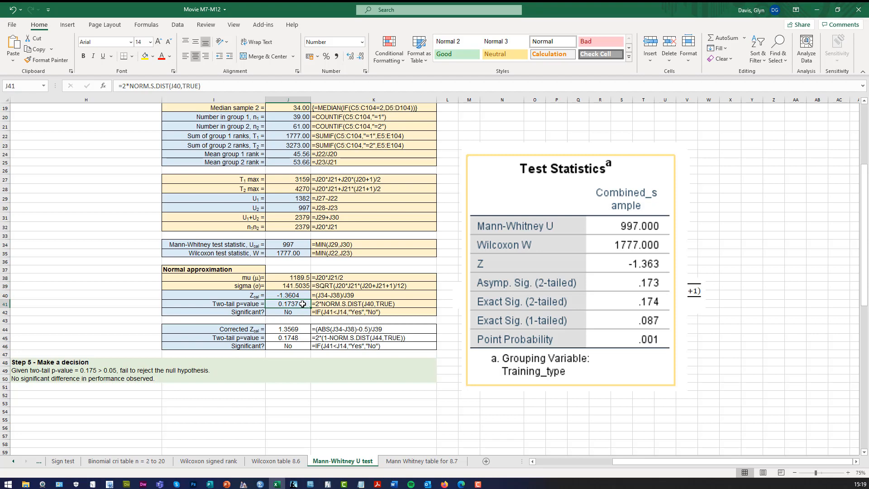
mouse_move(382, 317)
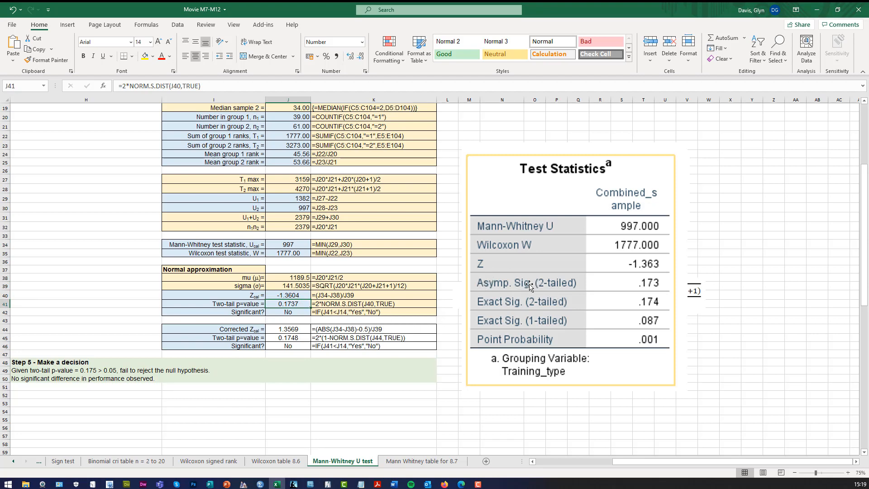
mouse_move(653, 293)
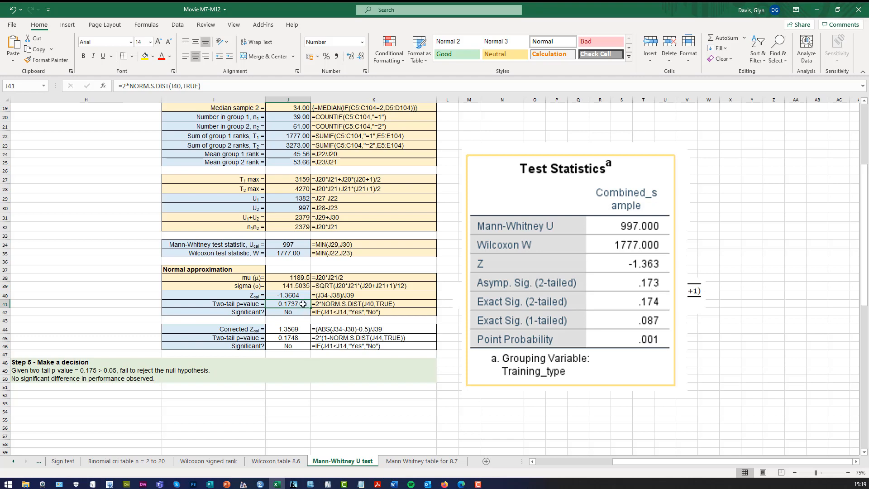
mouse_move(519, 284)
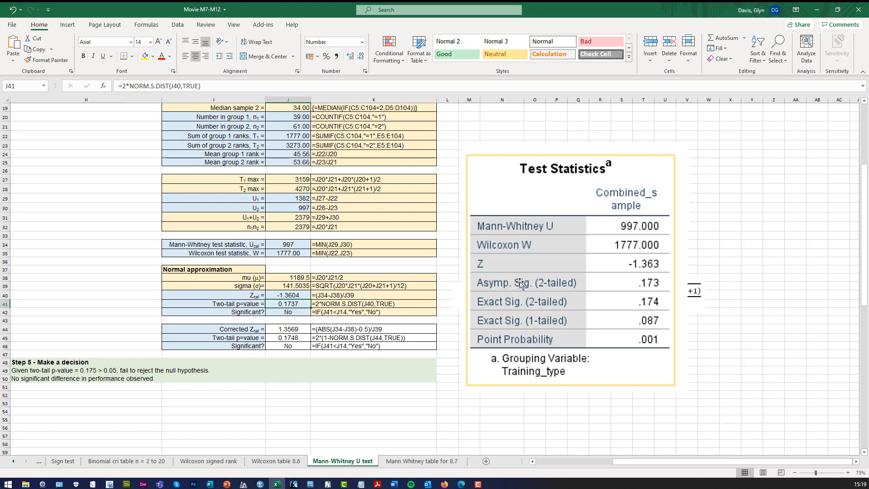
mouse_move(560, 320)
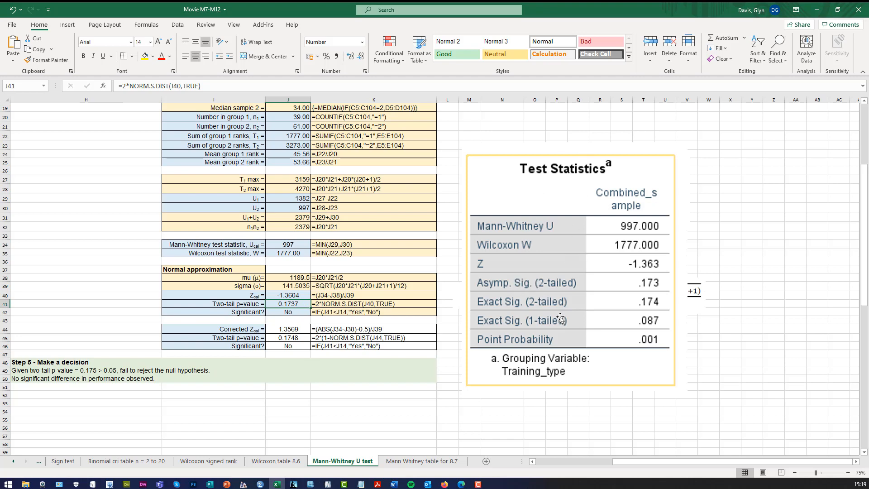
mouse_move(623, 343)
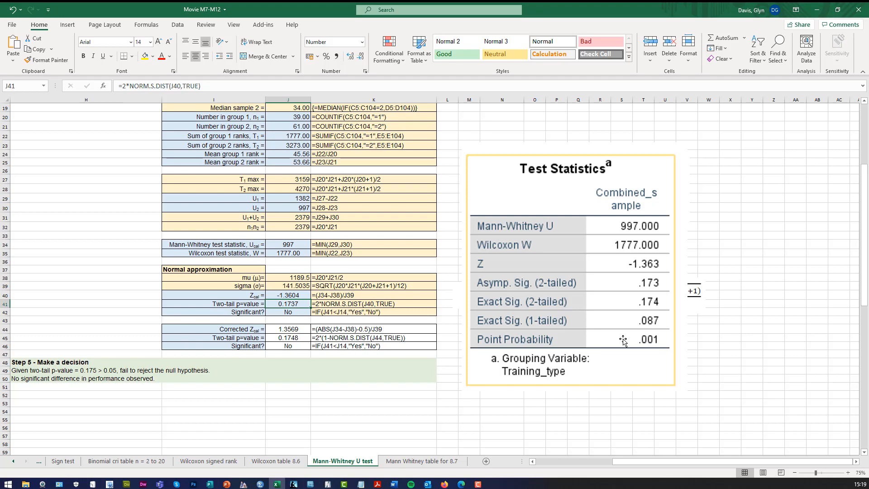
mouse_move(574, 328)
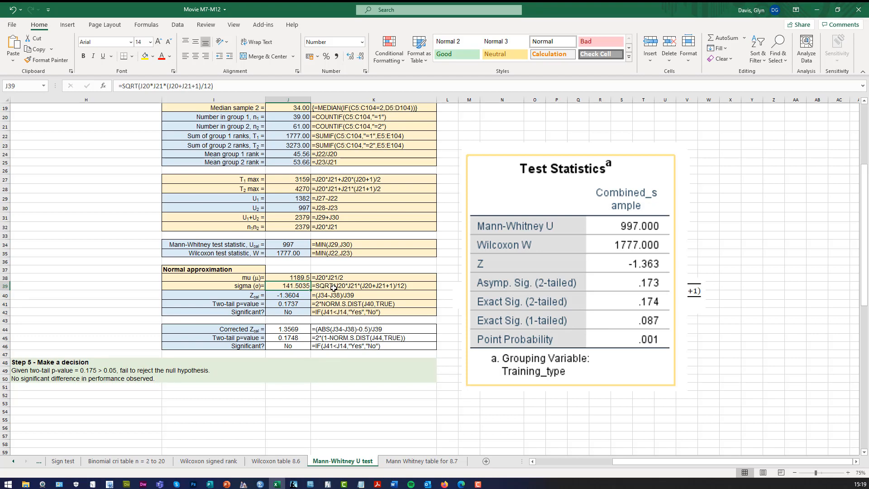
click(287, 294)
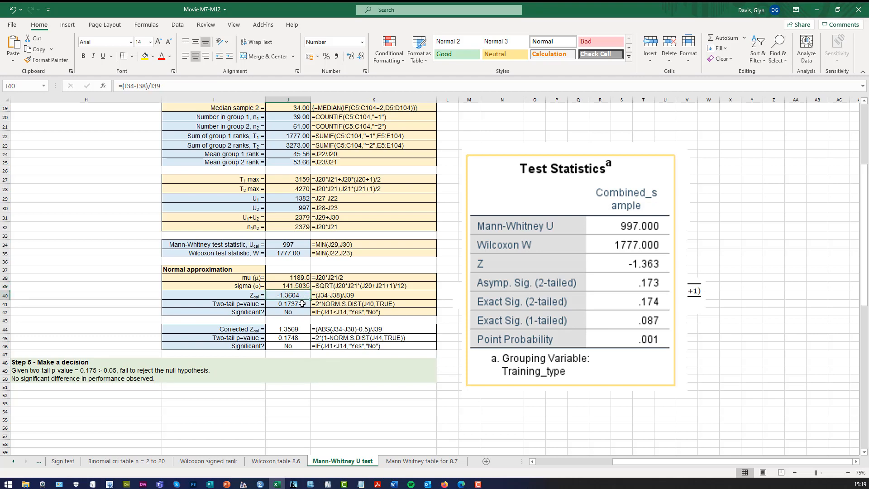
click(557, 416)
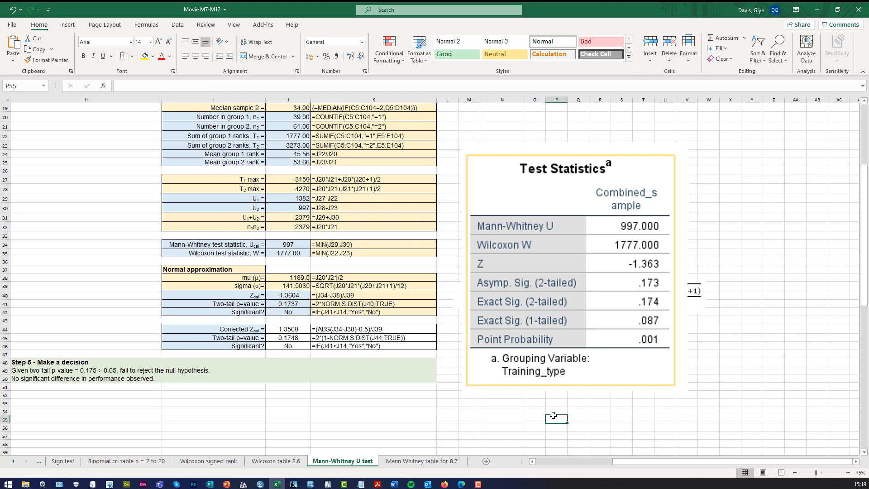